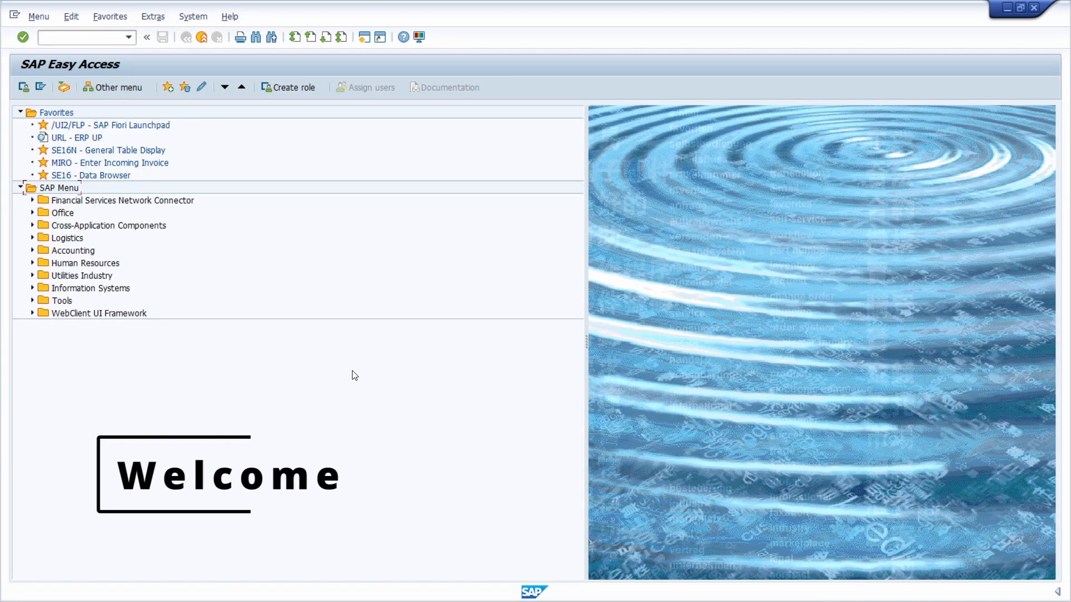
{"action": "mouse_move", "coordinate": [55, 36]}
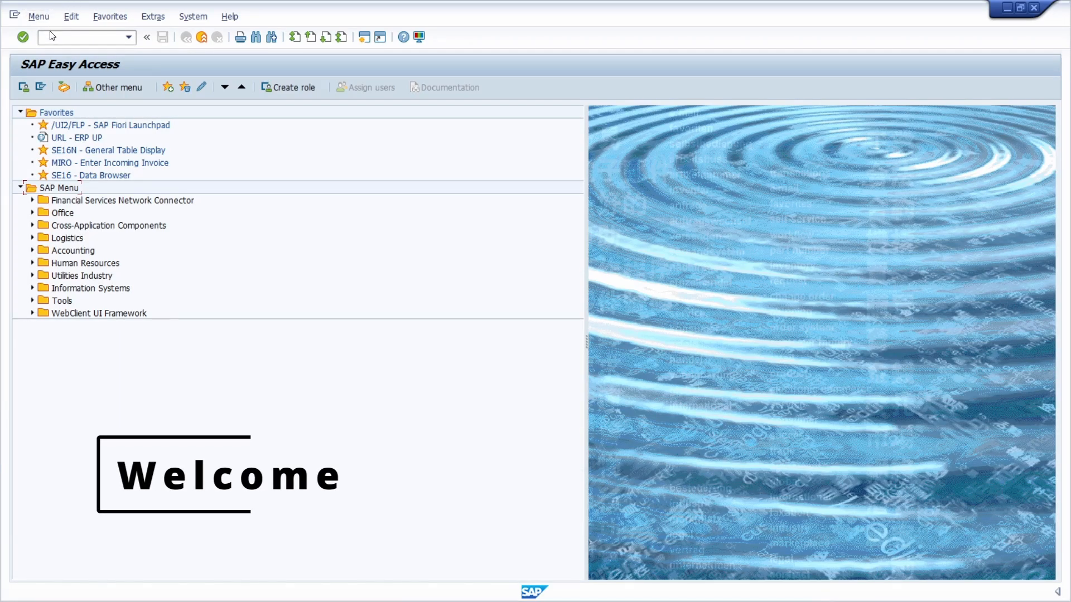
Enter transaction code SQ01 in the Easy Access command field.
{"action": "left_click", "coordinate": [82, 37]}
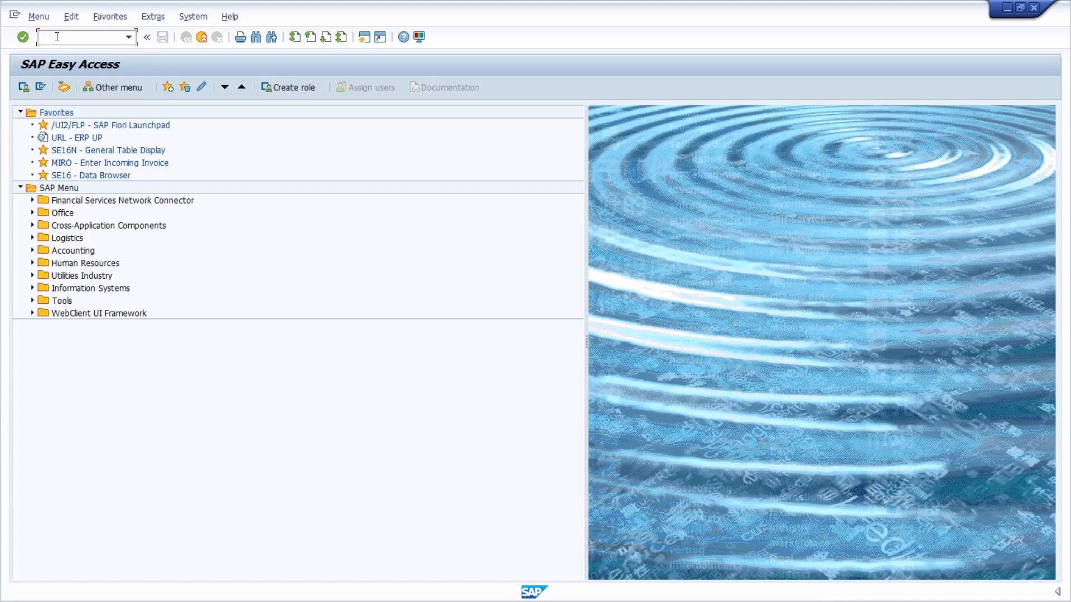
{"action": "type", "text": "SQ01"}
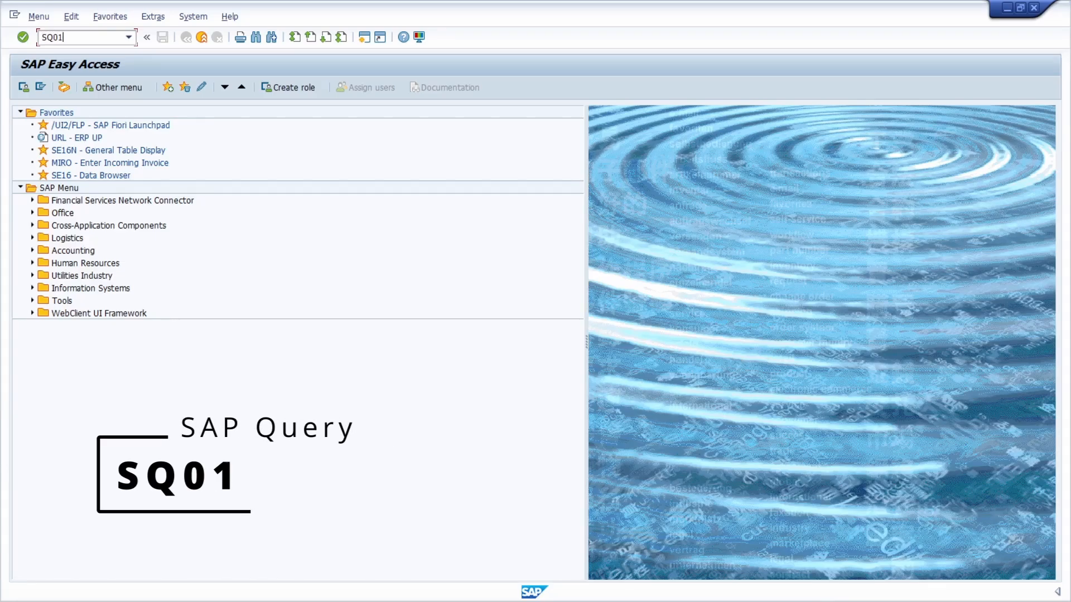
Launch SQ01, landing on the query list of user group ZGRP_FRN.
{"action": "key", "text": "Enter"}
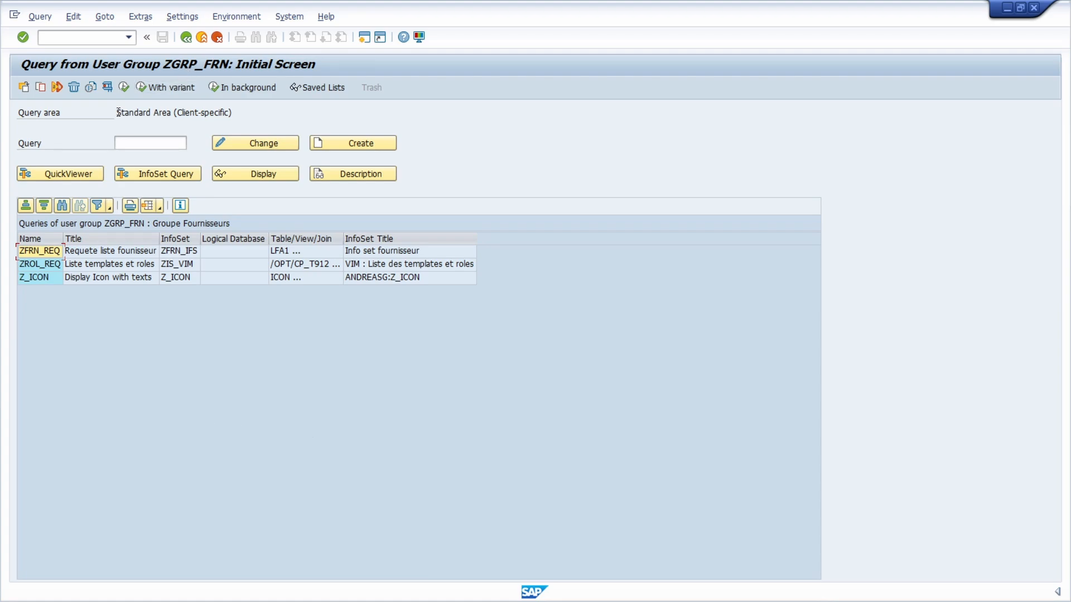
{"action": "mouse_move", "coordinate": [39, 344]}
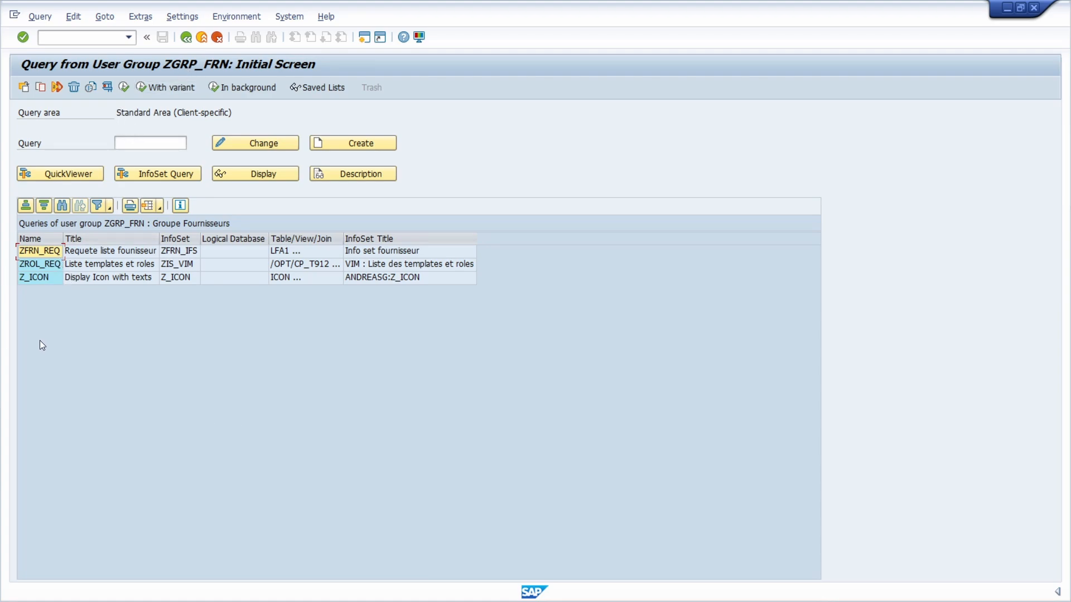
{"action": "mouse_move", "coordinate": [86, 329]}
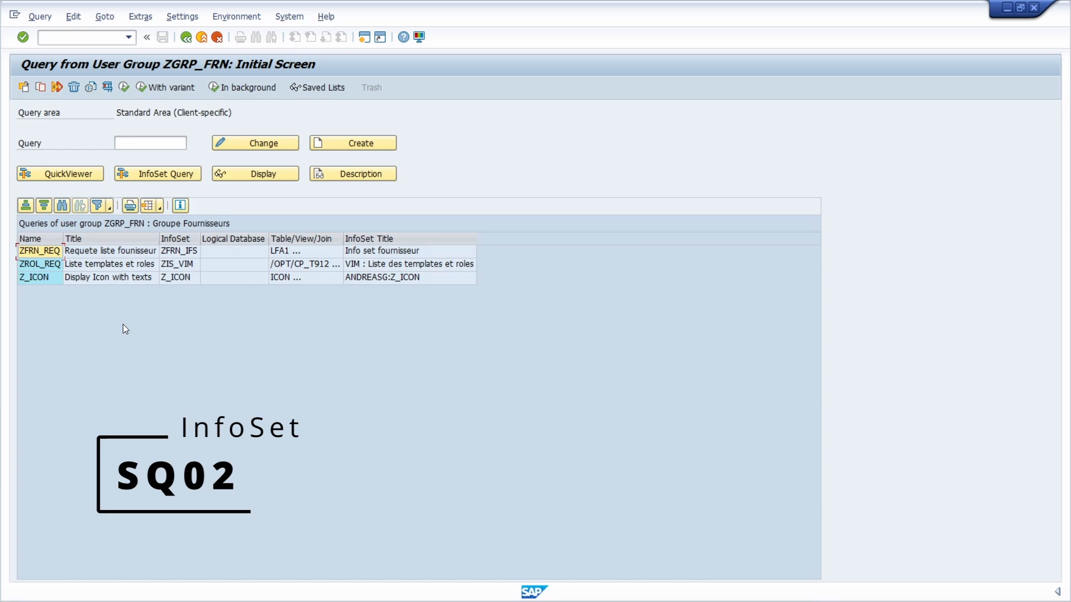
{"action": "mouse_move", "coordinate": [131, 307]}
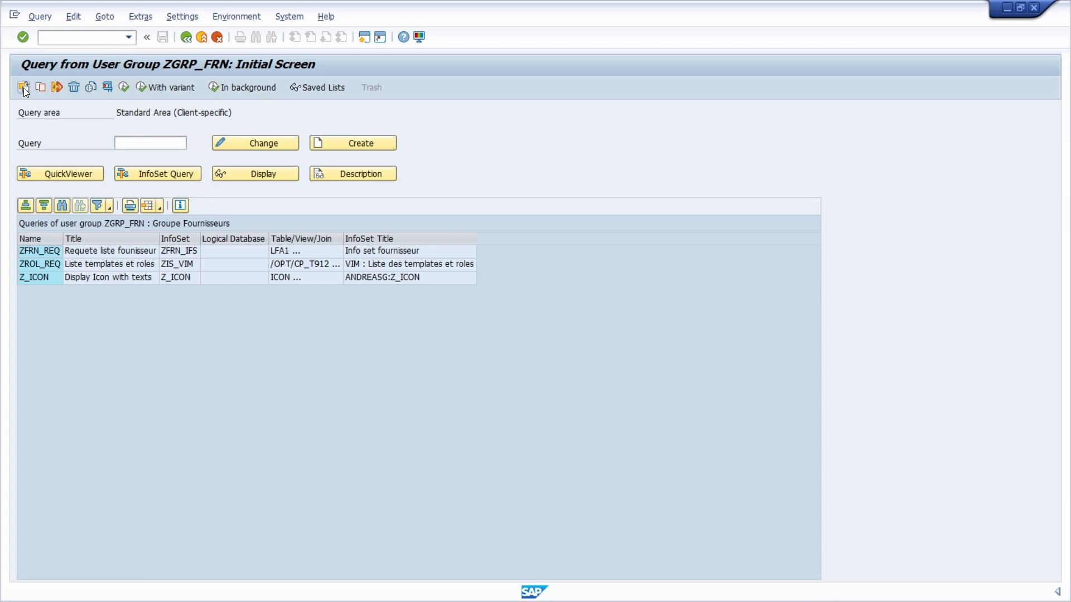
{"action": "left_click", "coordinate": [24, 87]}
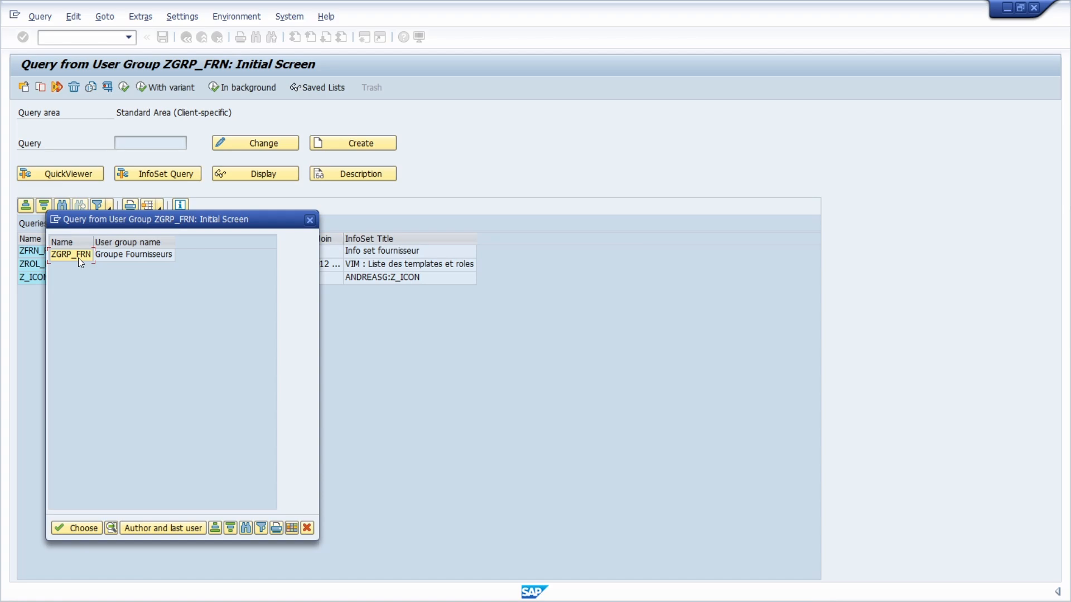
{"action": "mouse_move", "coordinate": [292, 237]}
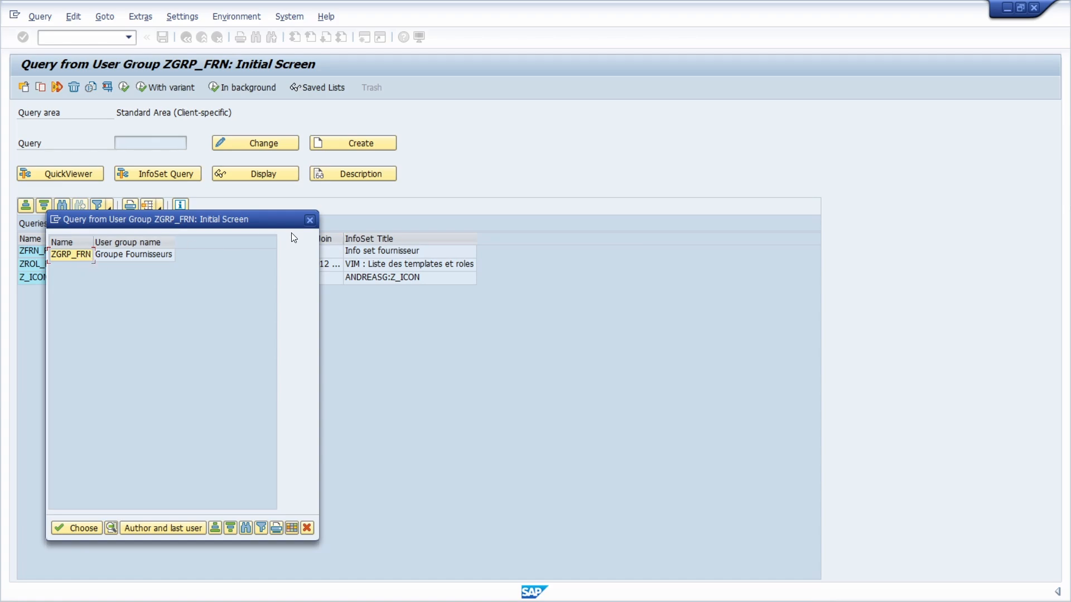
{"action": "left_click", "coordinate": [76, 528]}
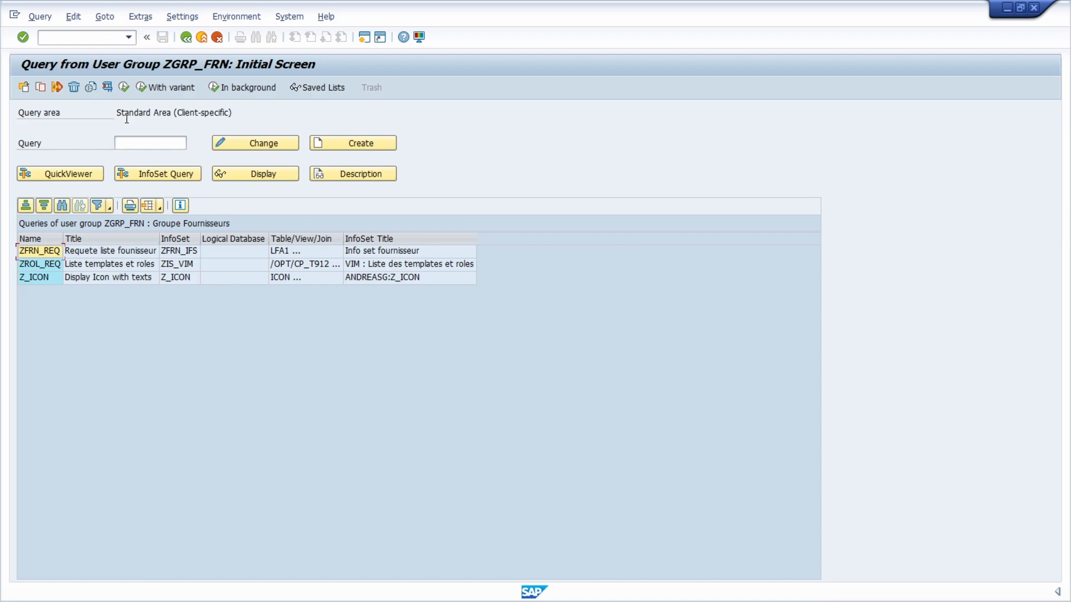
{"action": "mouse_move", "coordinate": [131, 130]}
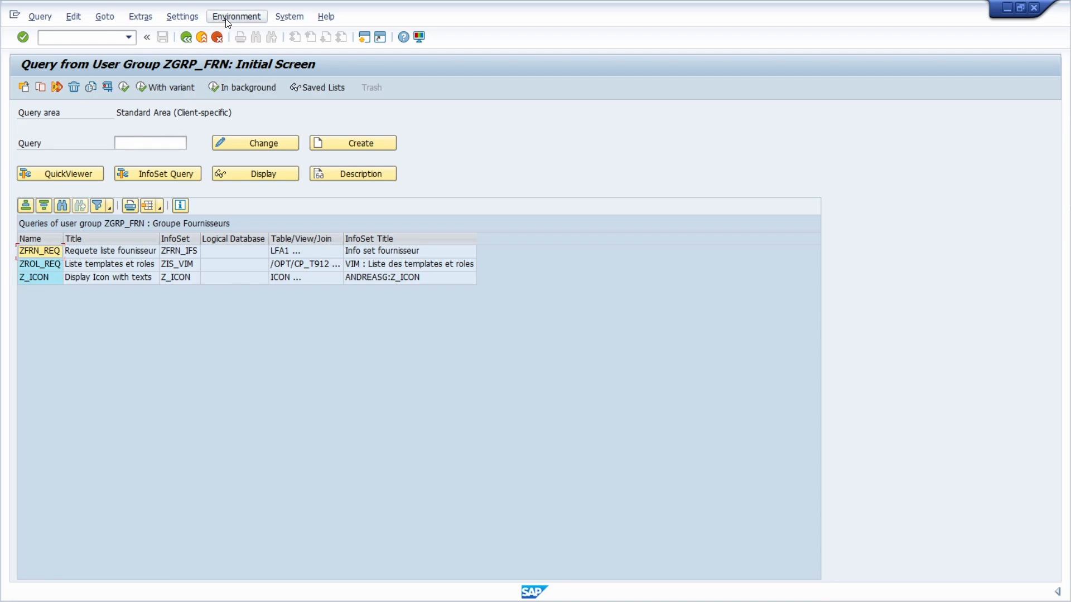
Review the query area choice via Environment > Query Areas and stay in the standard client-specific area.
{"action": "left_click", "coordinate": [237, 16]}
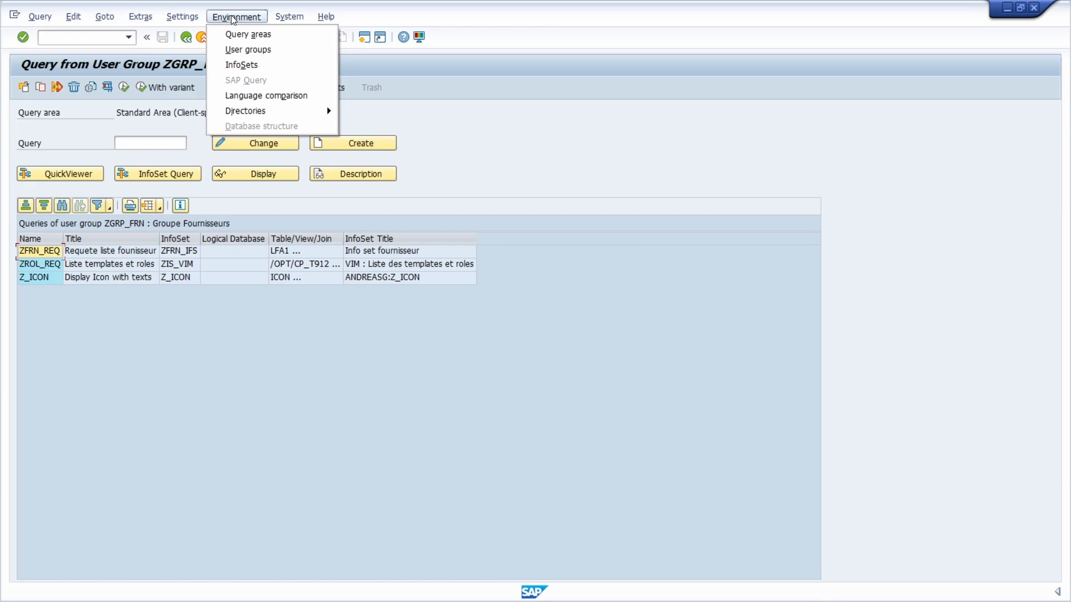
{"action": "left_click", "coordinate": [248, 34]}
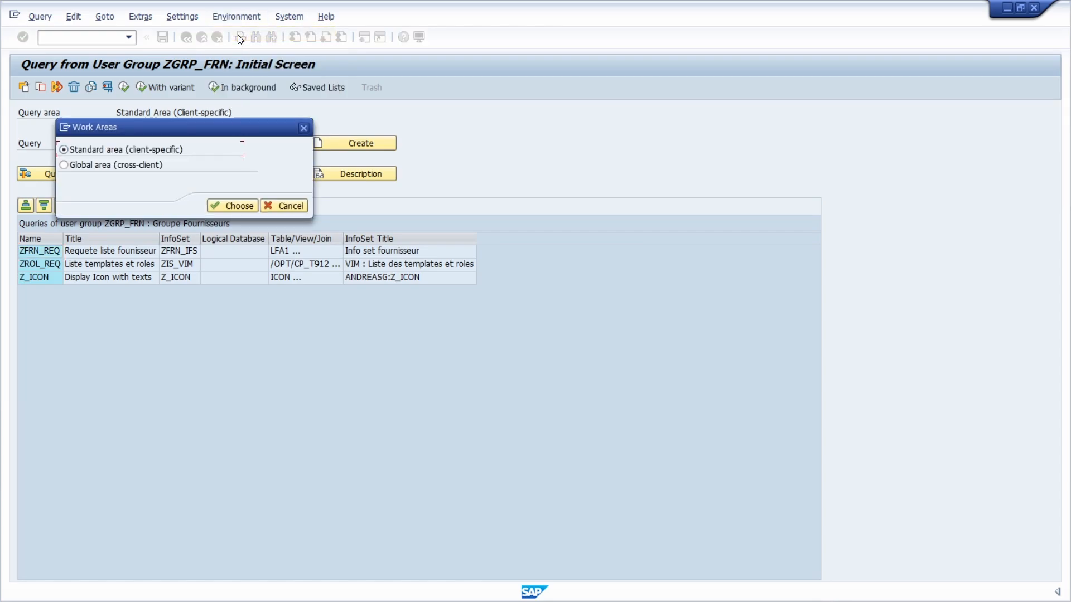
{"action": "left_click", "coordinate": [63, 165]}
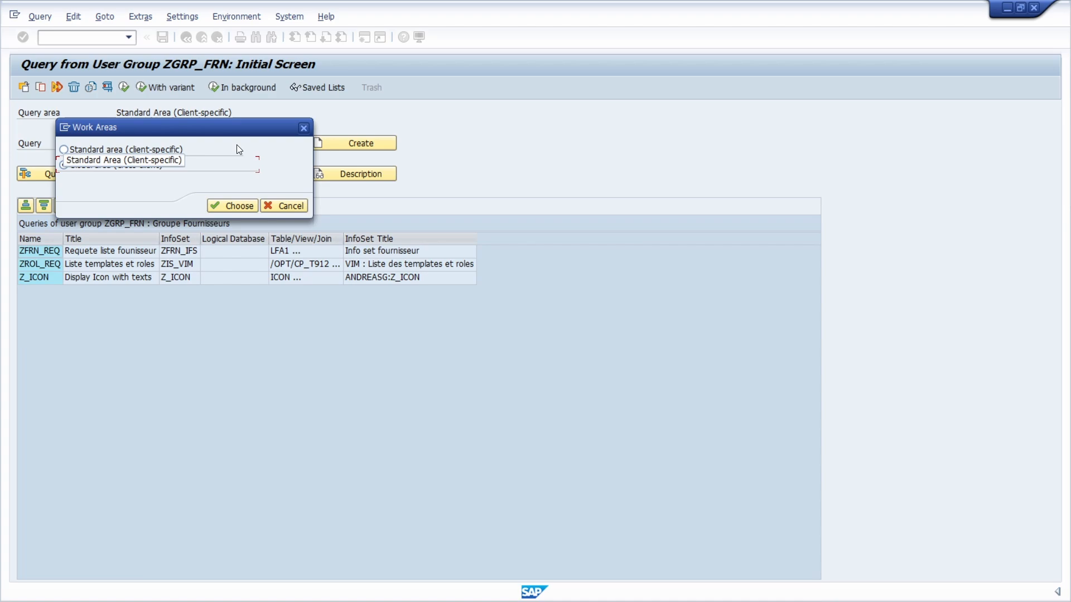
{"action": "left_click", "coordinate": [64, 165]}
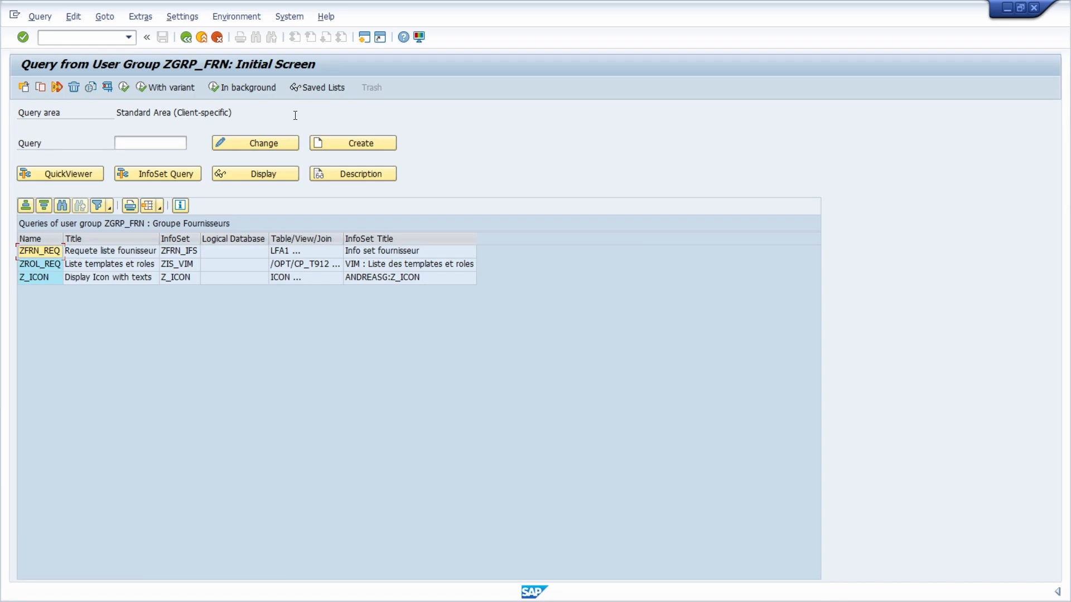
{"action": "mouse_move", "coordinate": [292, 113]}
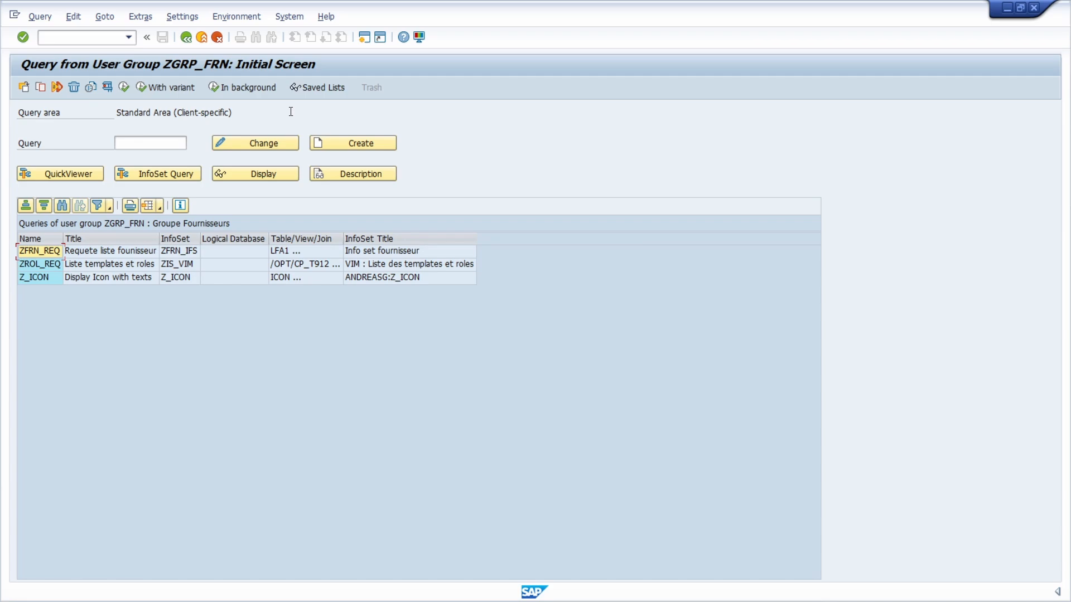
{"action": "mouse_move", "coordinate": [174, 100]}
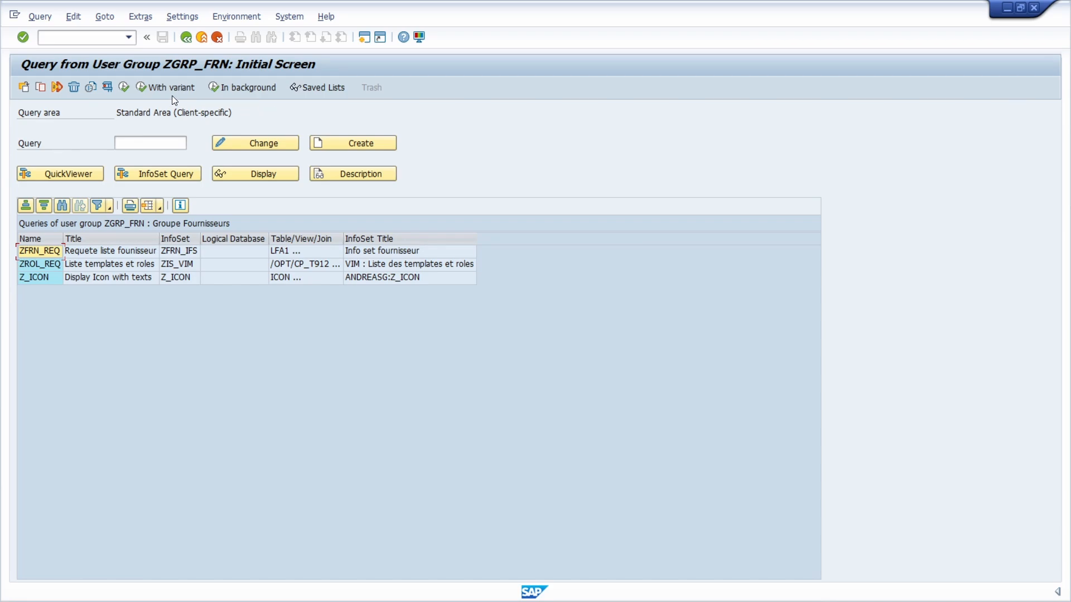
Go to user profile maintenance with /nsu3 and show its Parameters list.
{"action": "left_click", "coordinate": [82, 37]}
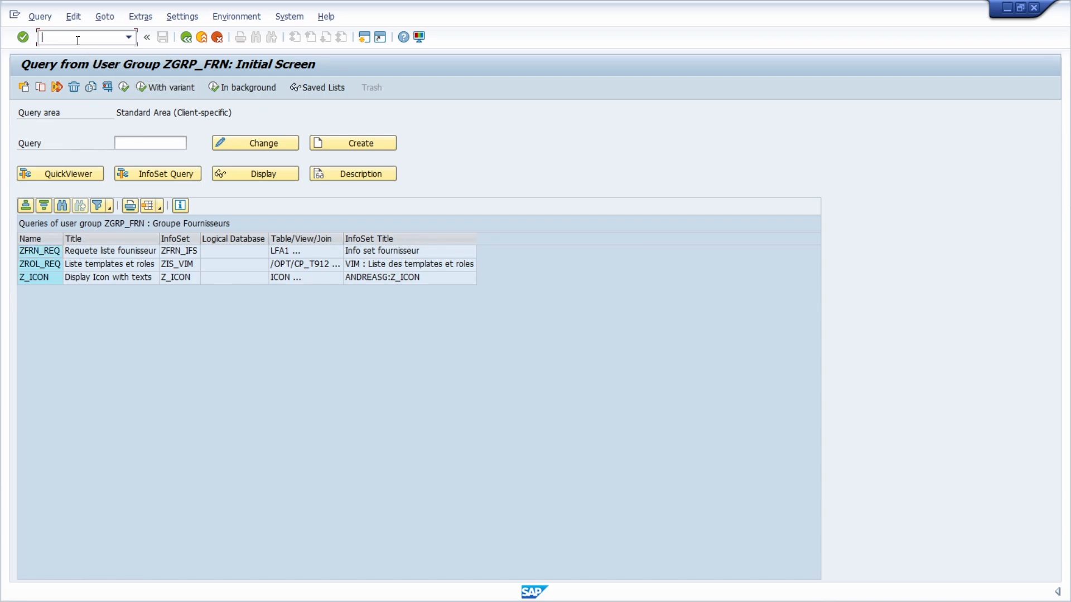
{"action": "type", "text": "/nsu3"}
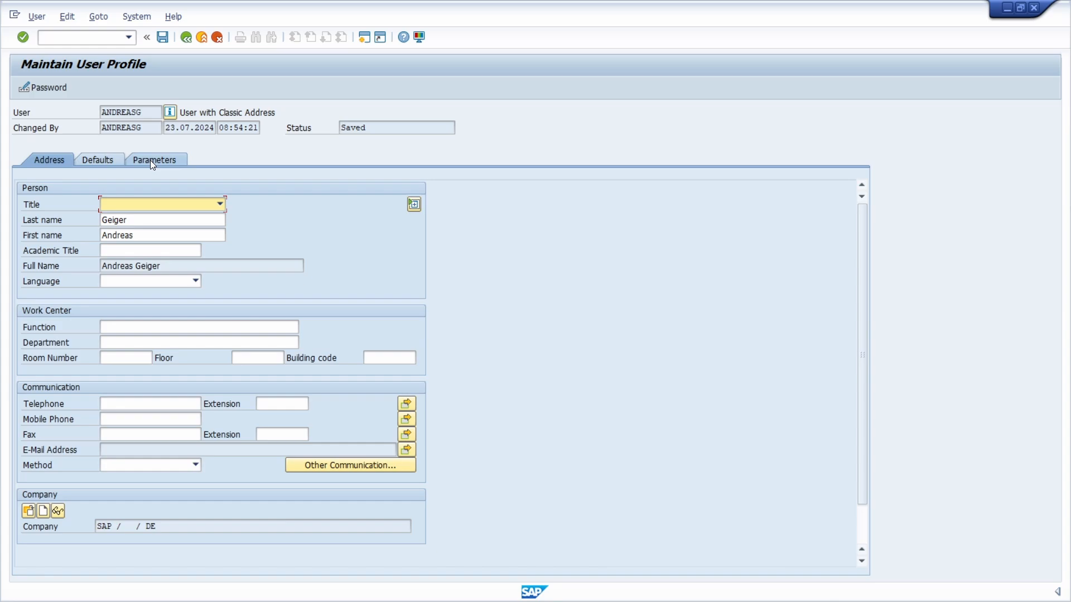
{"action": "left_click", "coordinate": [154, 160]}
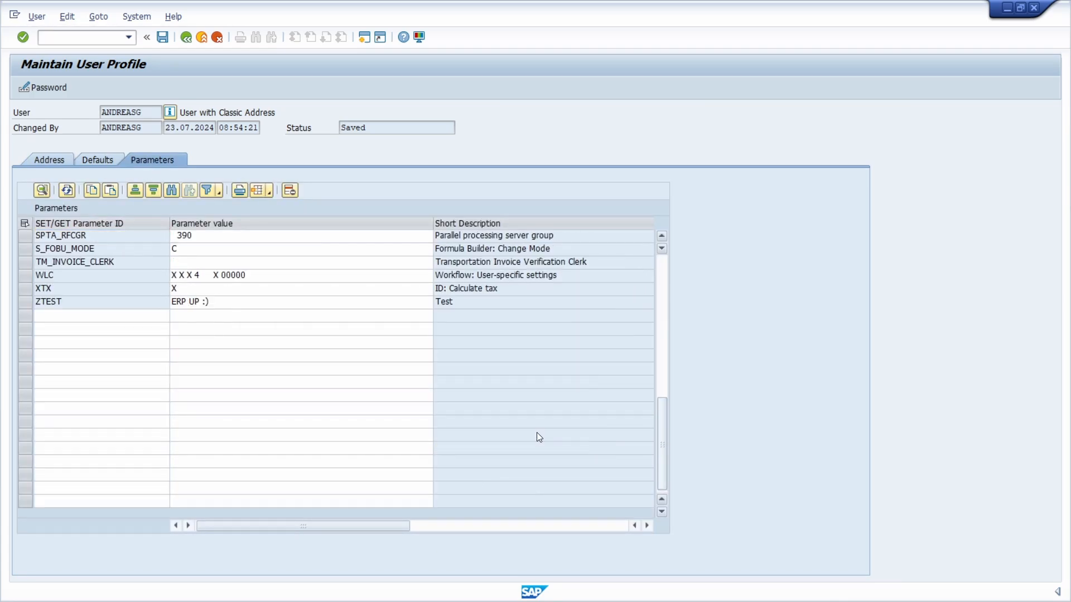
Add parameter AQB in the first empty row of the Parameters table.
{"action": "left_click", "coordinate": [95, 314]}
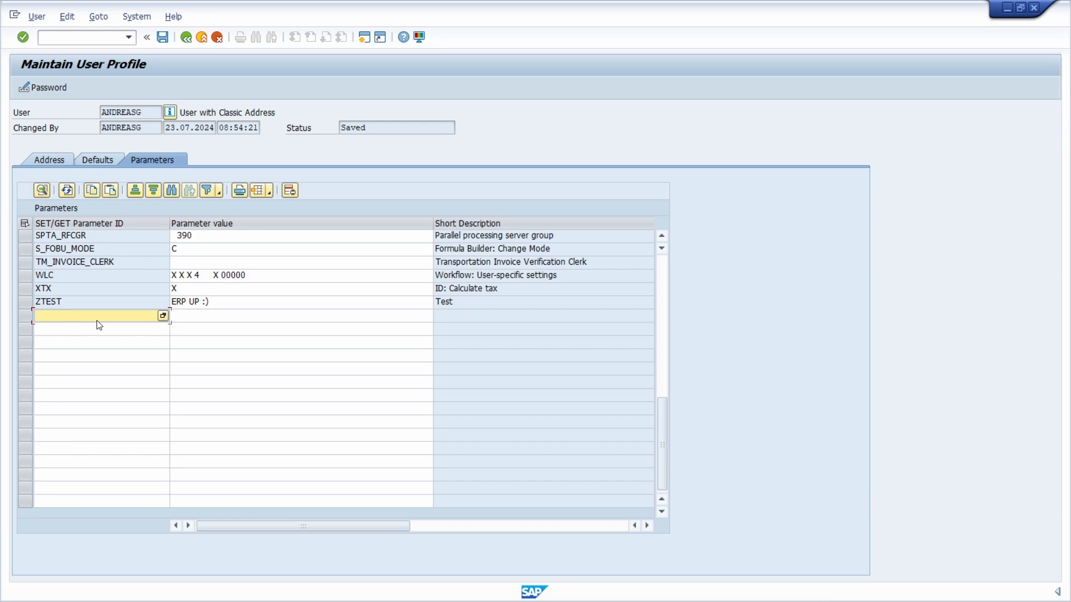
{"action": "mouse_move", "coordinate": [70, 326]}
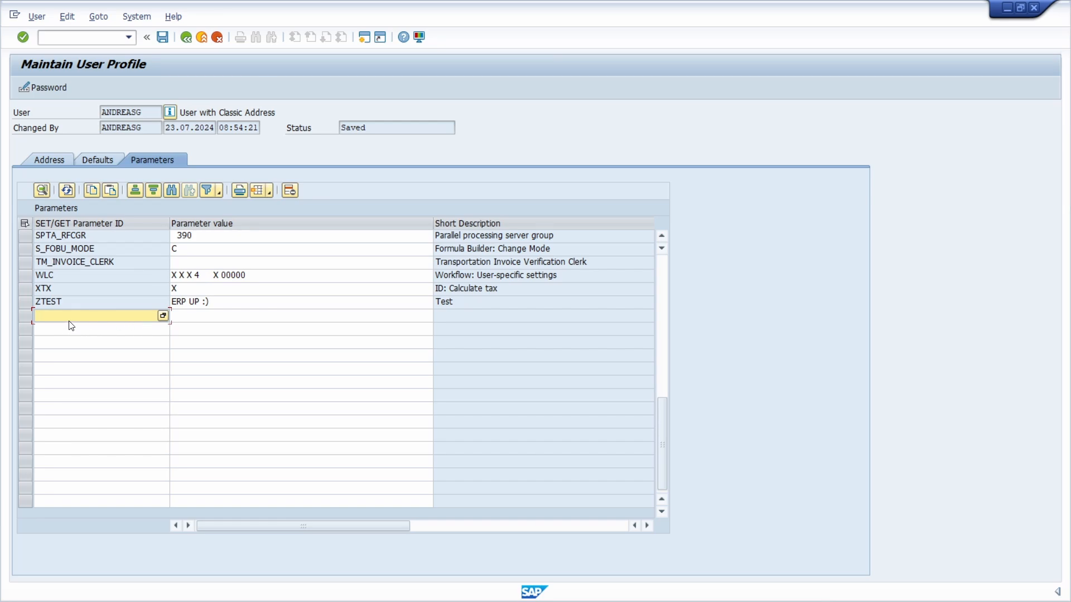
{"action": "type", "text": "A"}
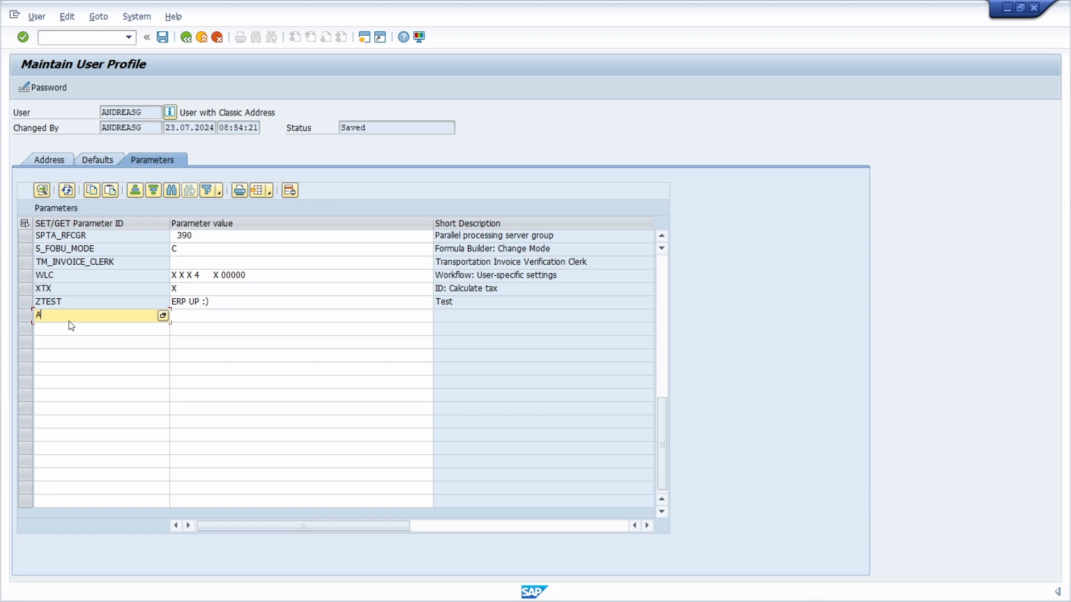
{"action": "type", "text": "QB"}
{"action": "left_click", "coordinate": [101, 328]}
{"action": "type", "text": "AQW"}
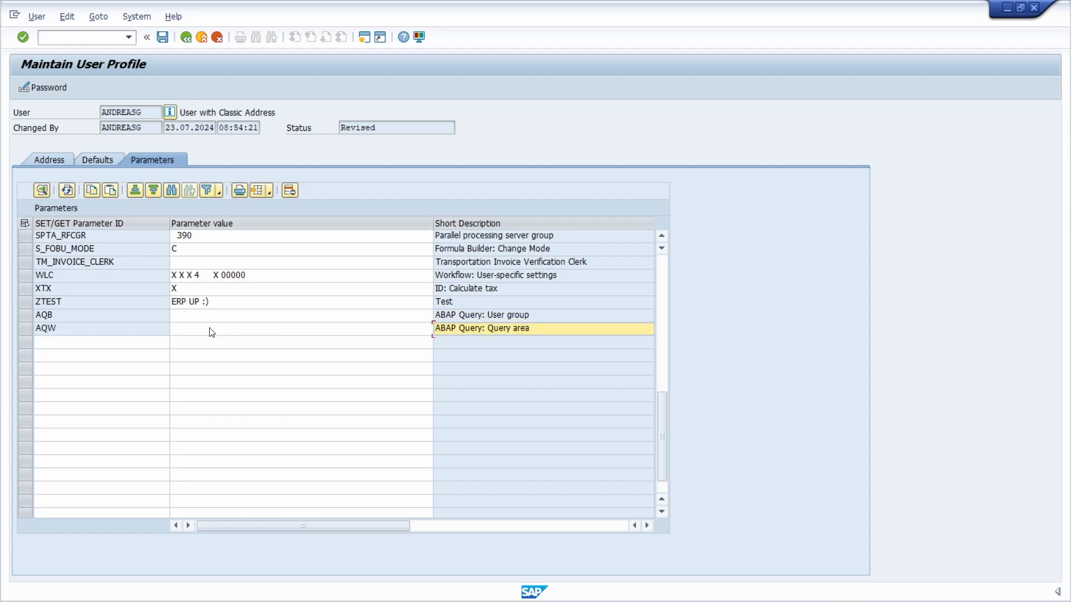
Set AQW to G and AQB to Z_TEST, then save the user profile.
{"action": "left_click", "coordinate": [300, 329]}
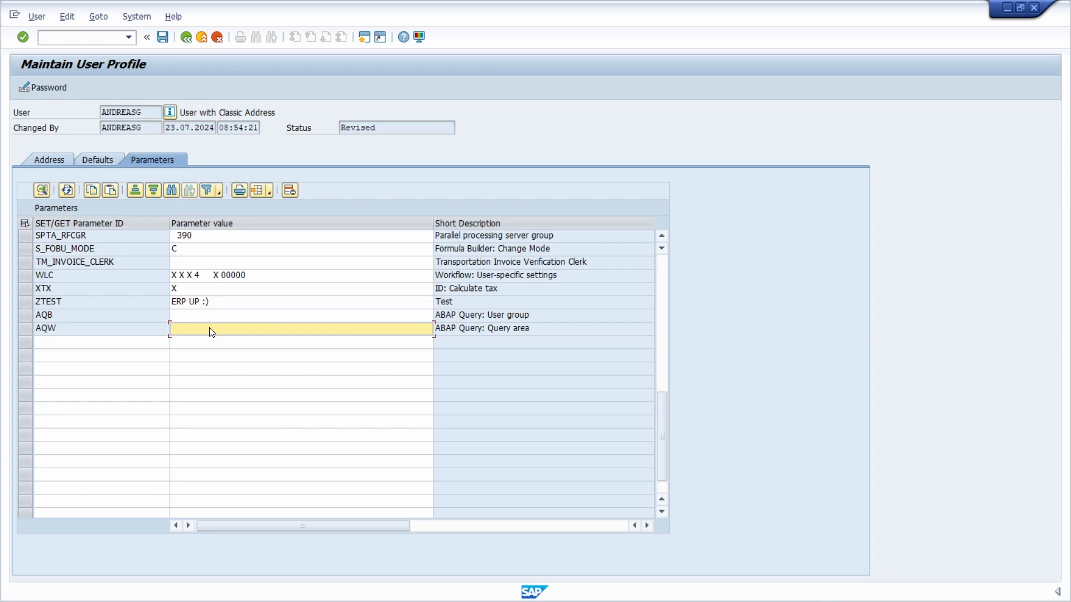
{"action": "type", "text": "G"}
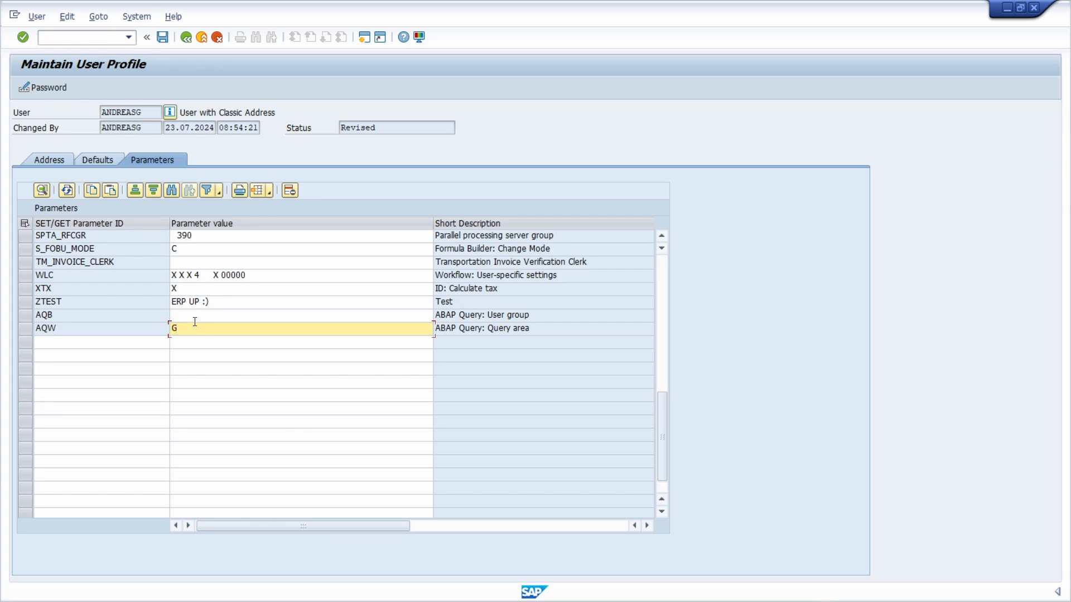
{"action": "left_click", "coordinate": [273, 314]}
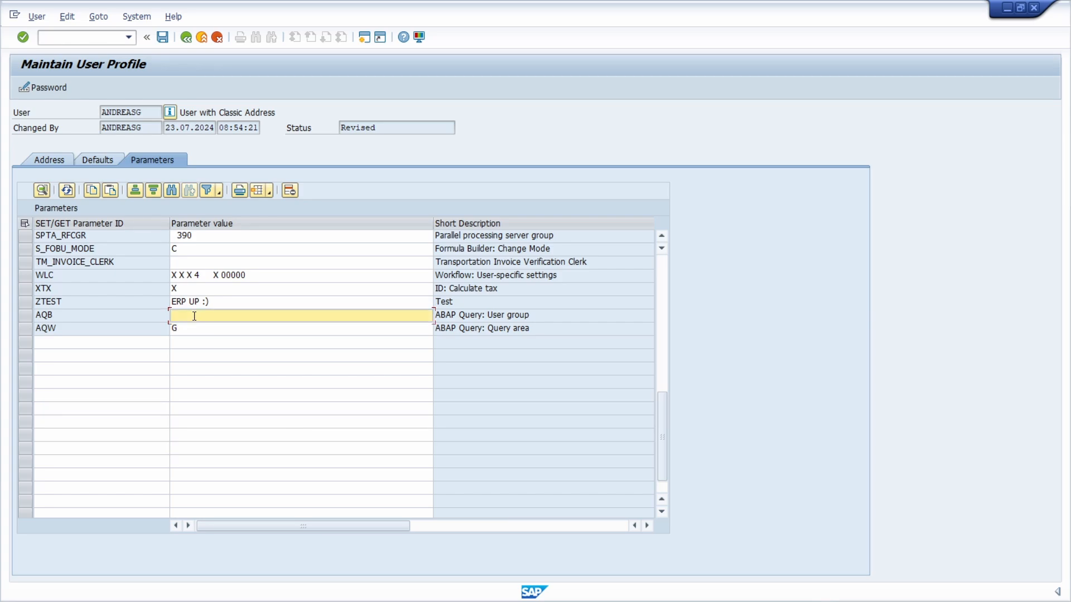
{"action": "type", "text": "Z_TEST"}
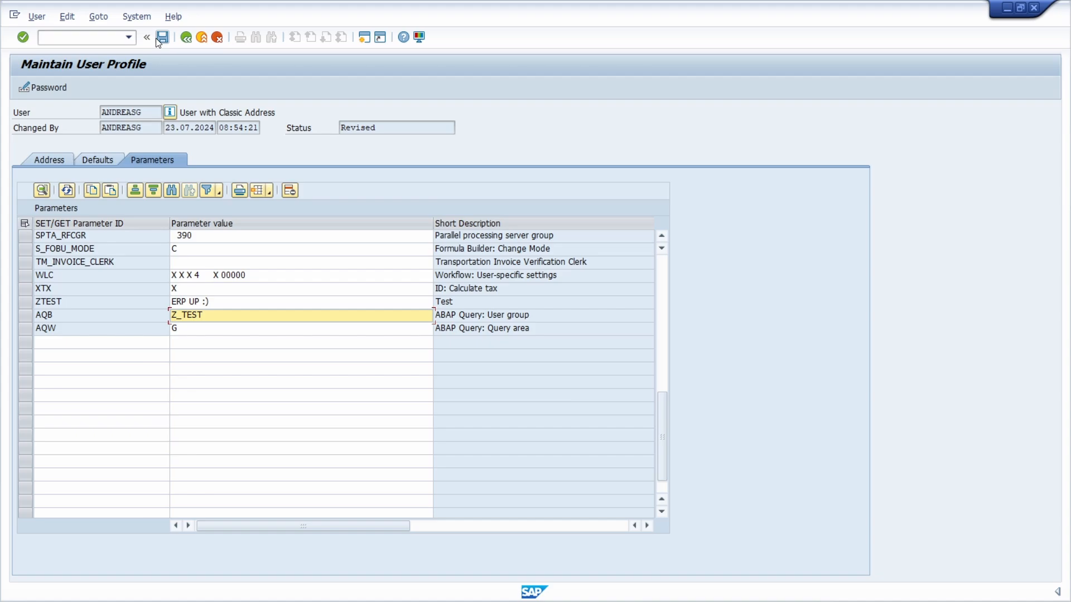
{"action": "left_click", "coordinate": [162, 37]}
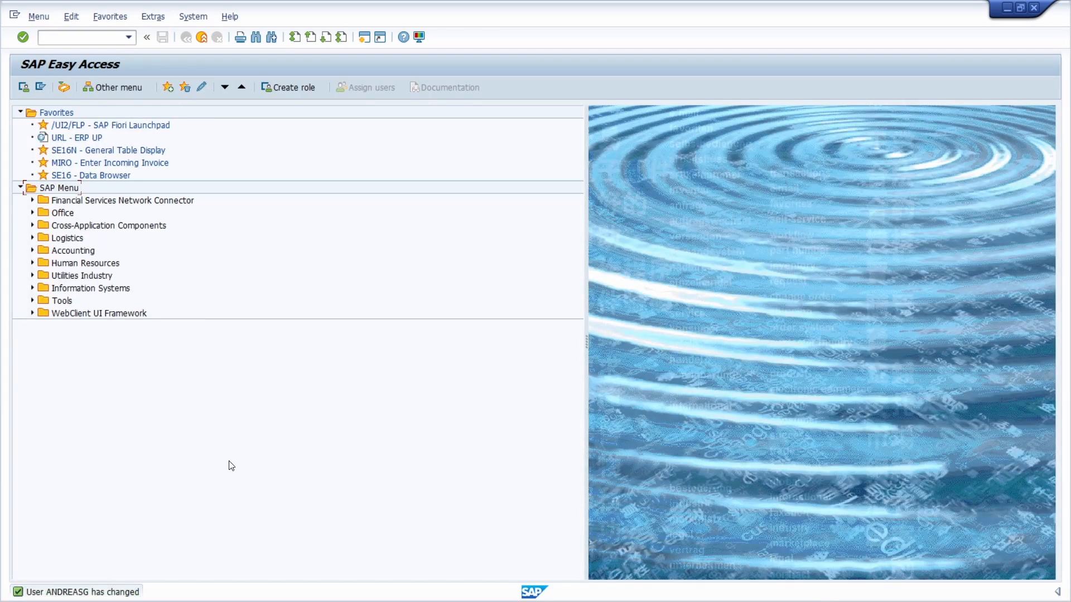
{"action": "mouse_move", "coordinate": [57, 73]}
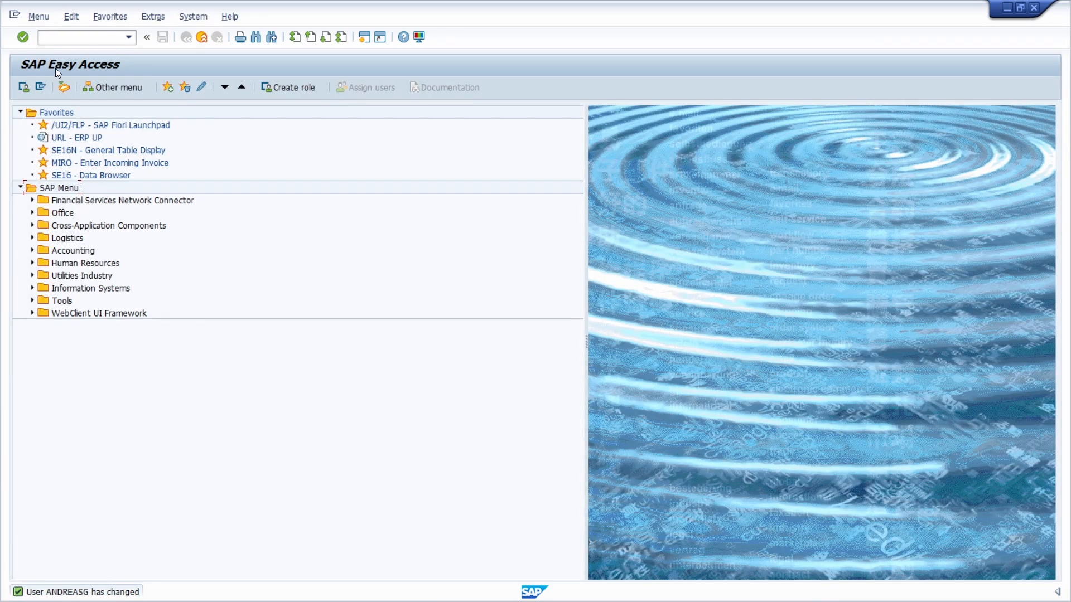
Start entering /nsq01 to reopen SAP Query on user group Z_TEST in the global area.
{"action": "type", "text": "S"}
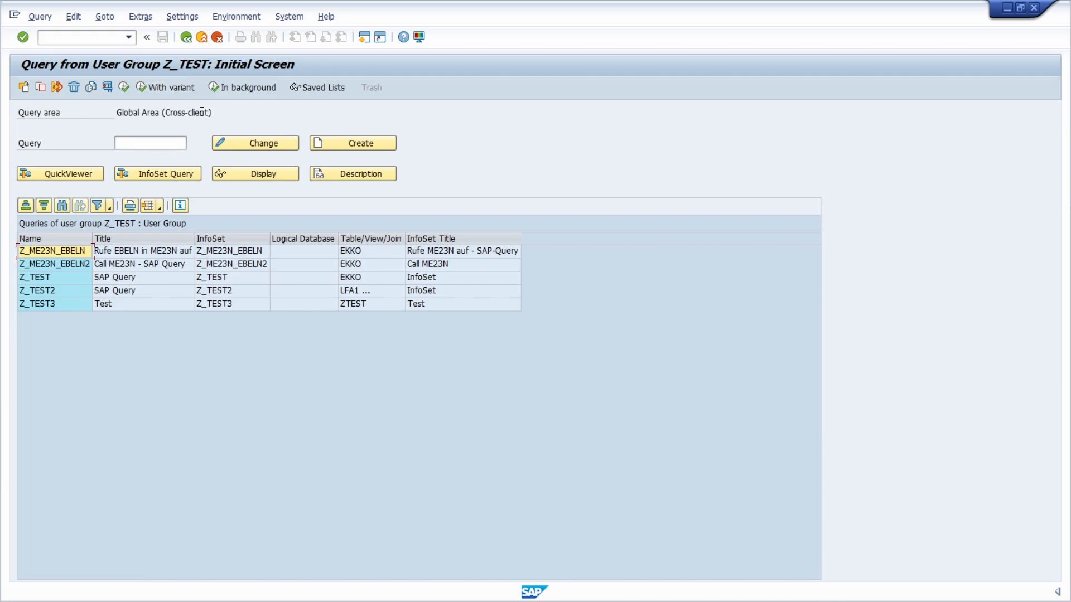
{"action": "mouse_move", "coordinate": [98, 413]}
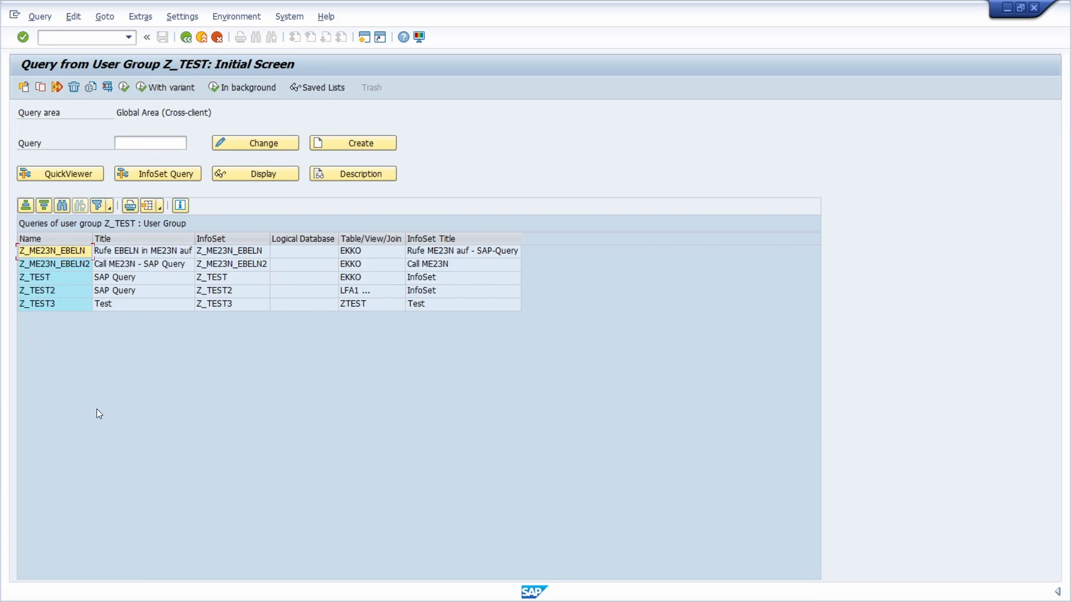